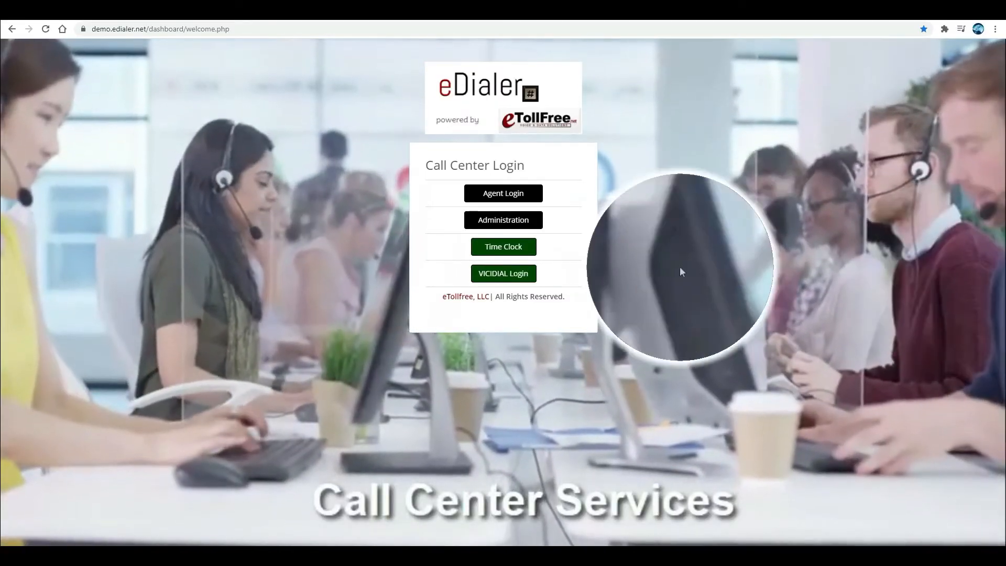
- Open the VICIdial welcome page from the eDialer Call Center Login portal
click(503, 273)
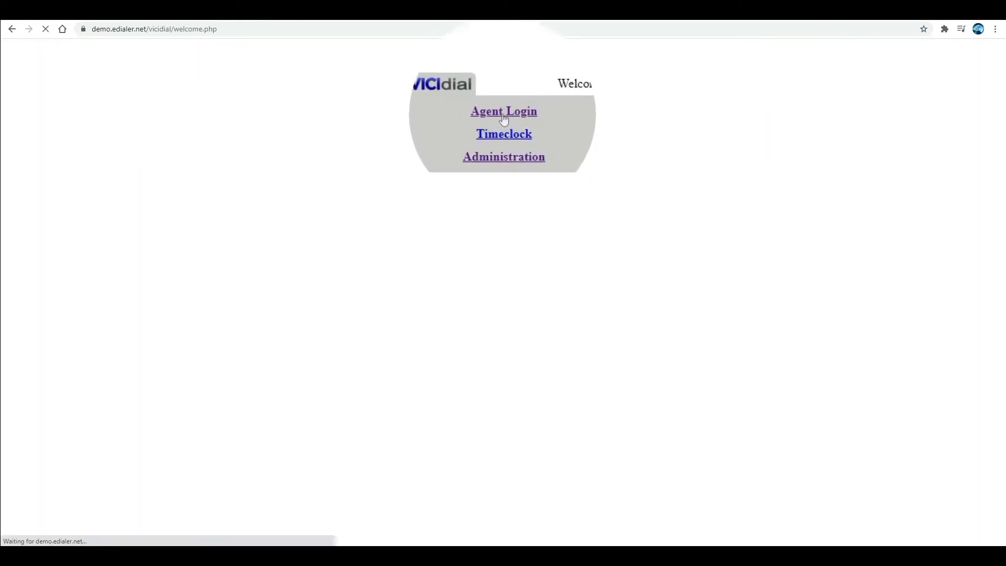
- Log in the phone, then submit user 1011 for campaign 1000 - Main Inbound
click(504, 111)
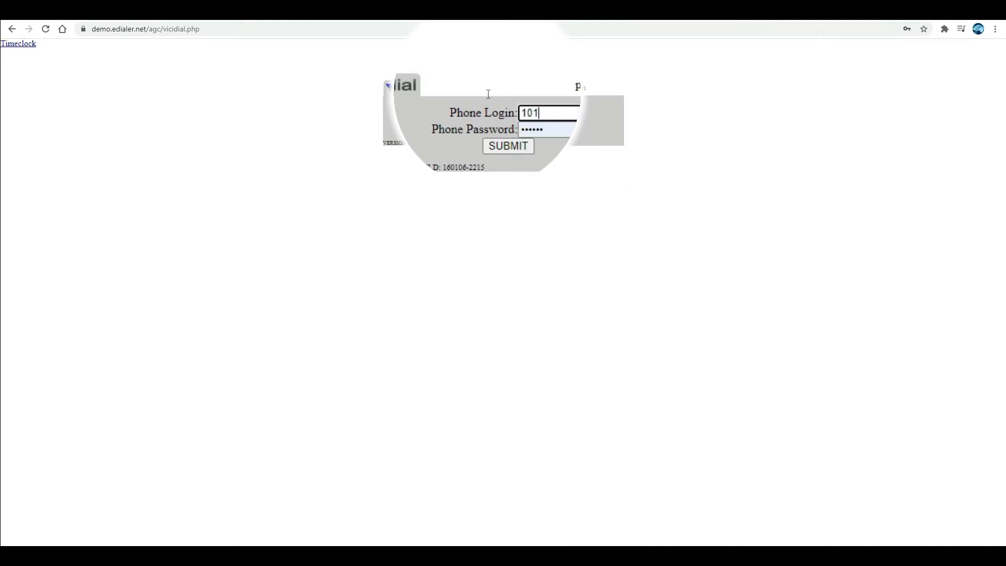
click(507, 146)
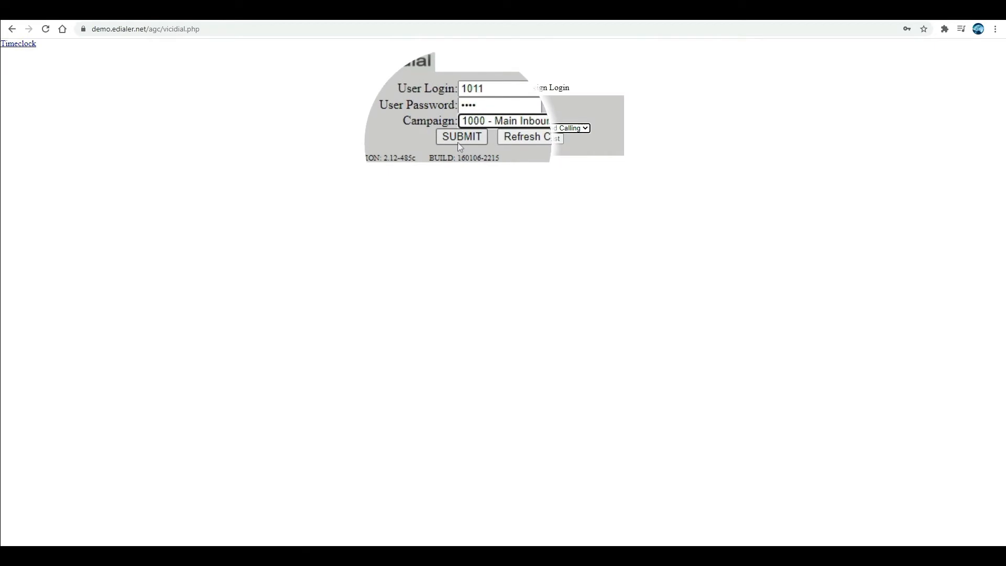
click(460, 137)
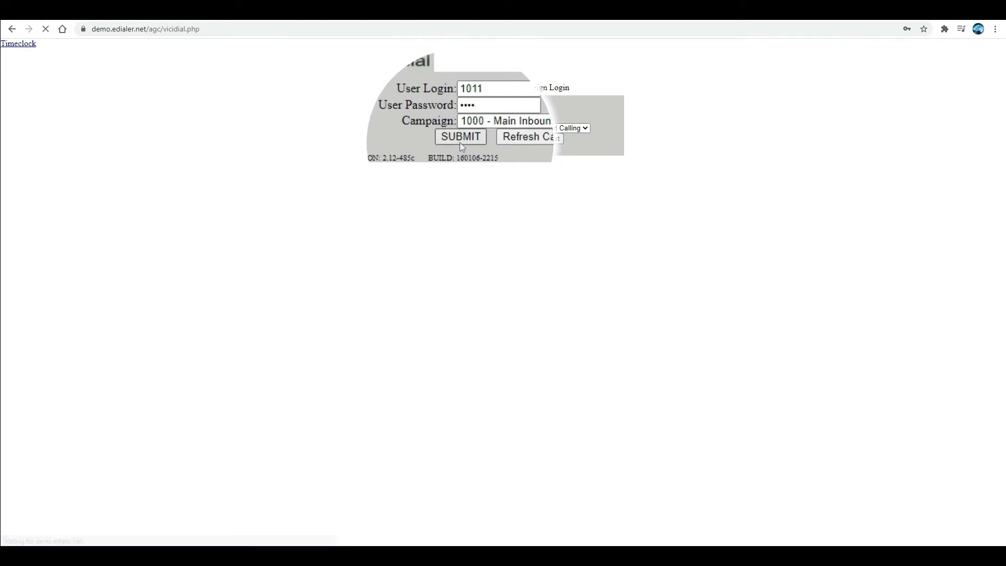
- Add all closer inbound groups and submit to reach the paused agent screen
click(460, 136)
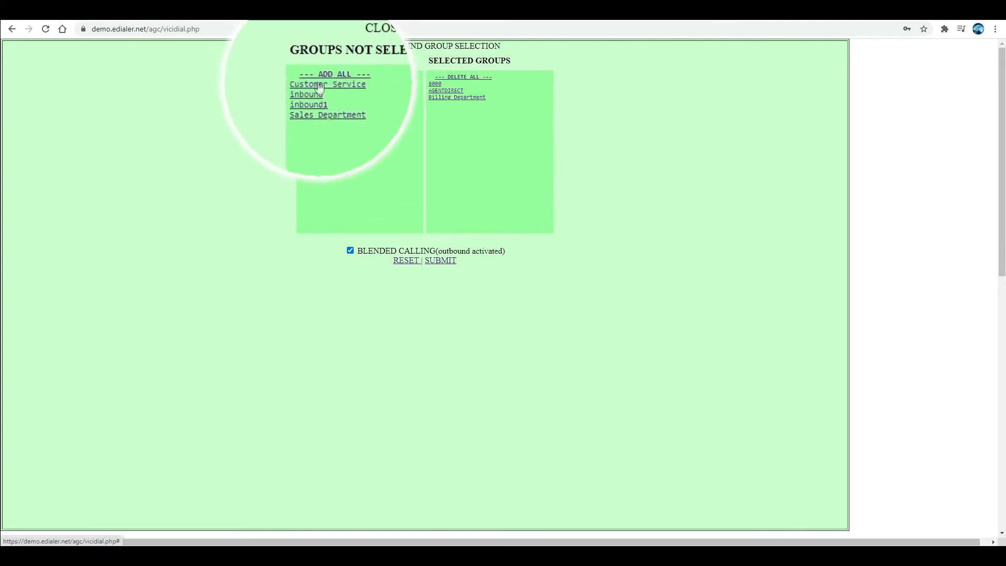
click(330, 77)
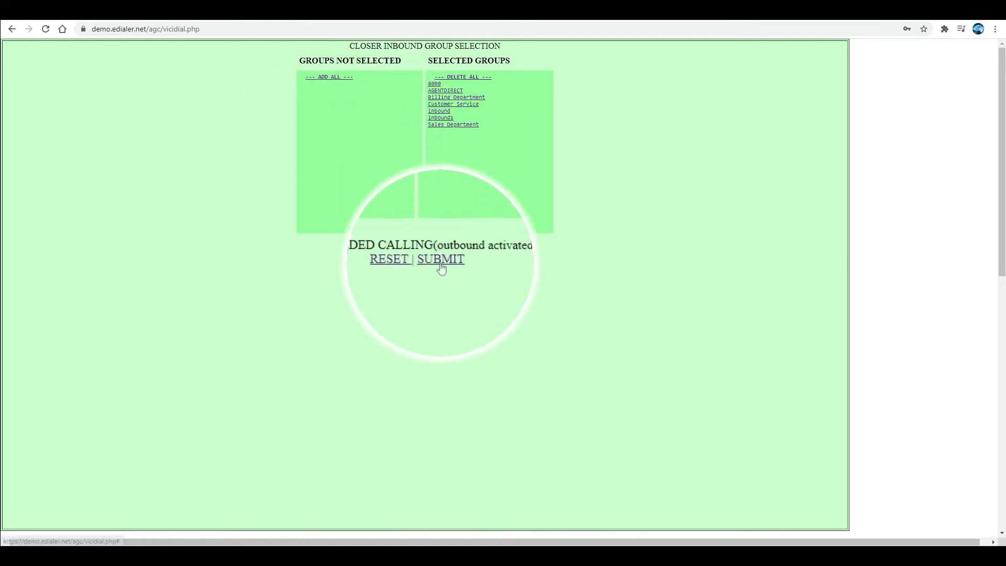
click(439, 259)
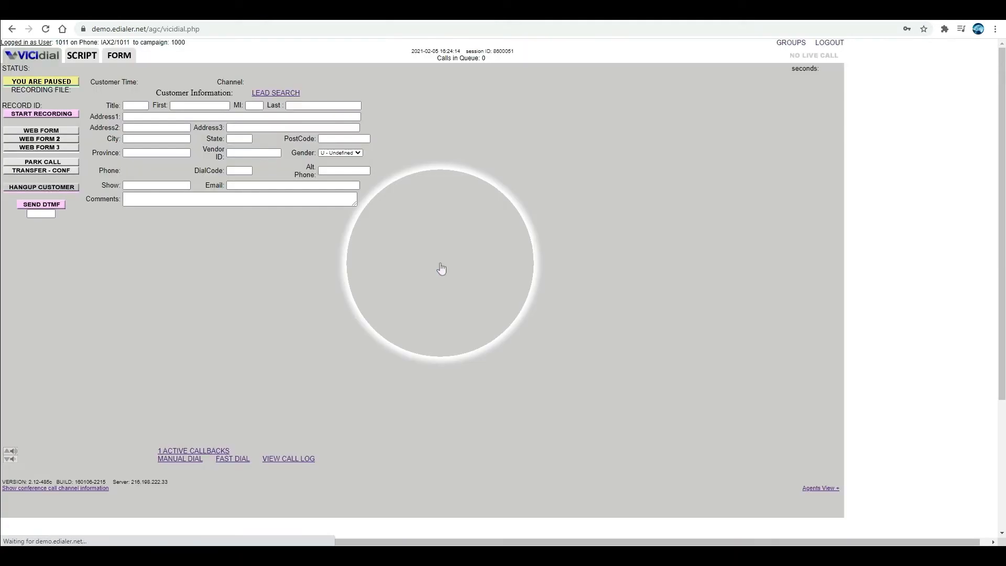